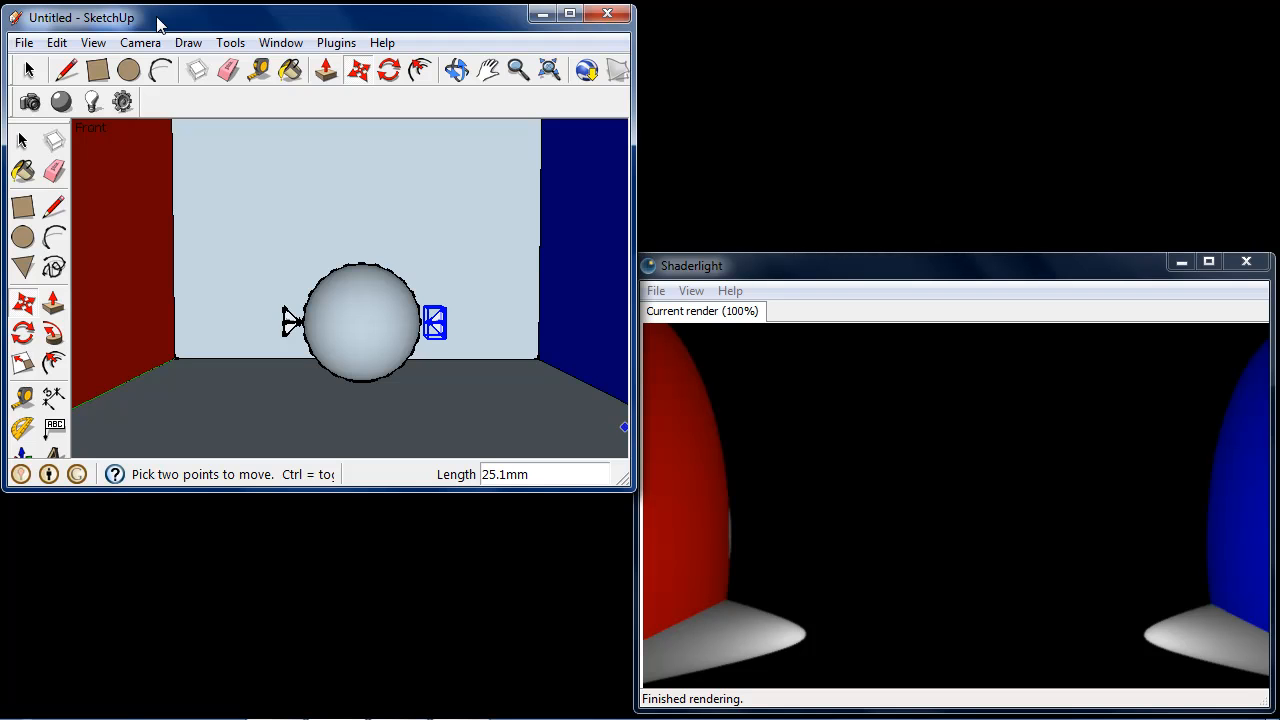
# Set the Shaderlight render scene type to Interior (GI) for global illumination.
pyautogui.click(122, 100)
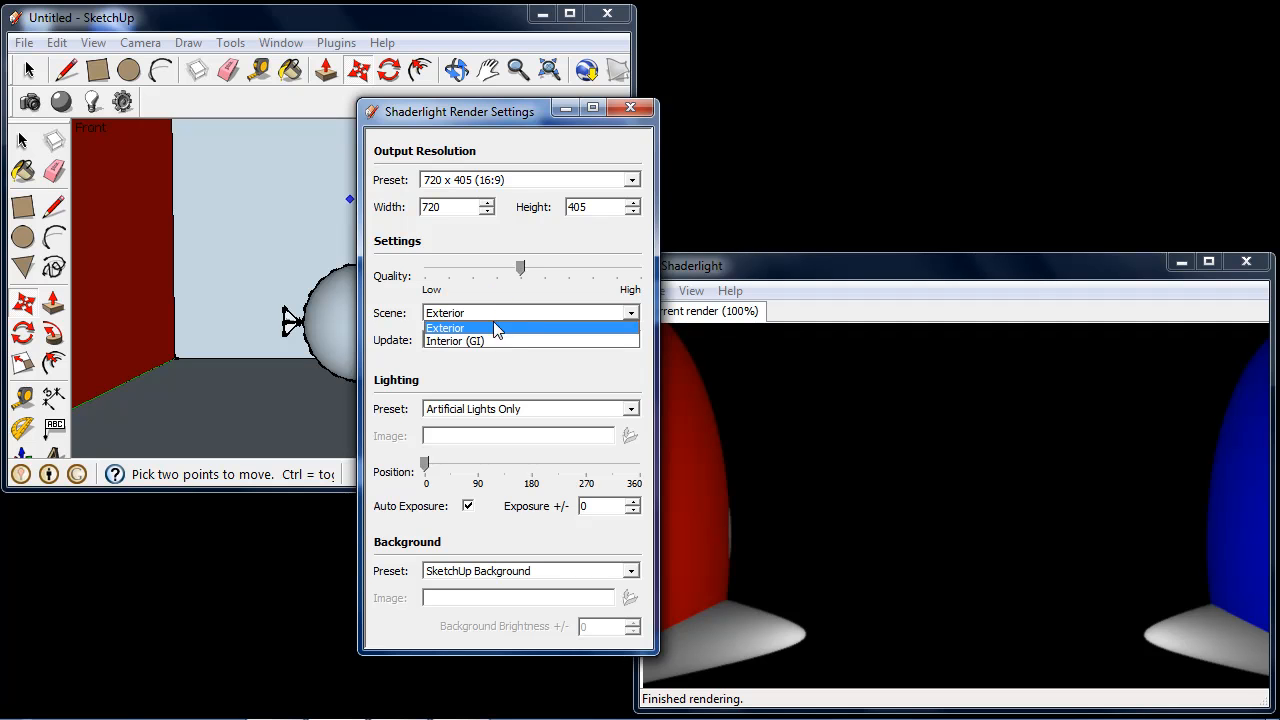
pyautogui.moveTo(504, 340)
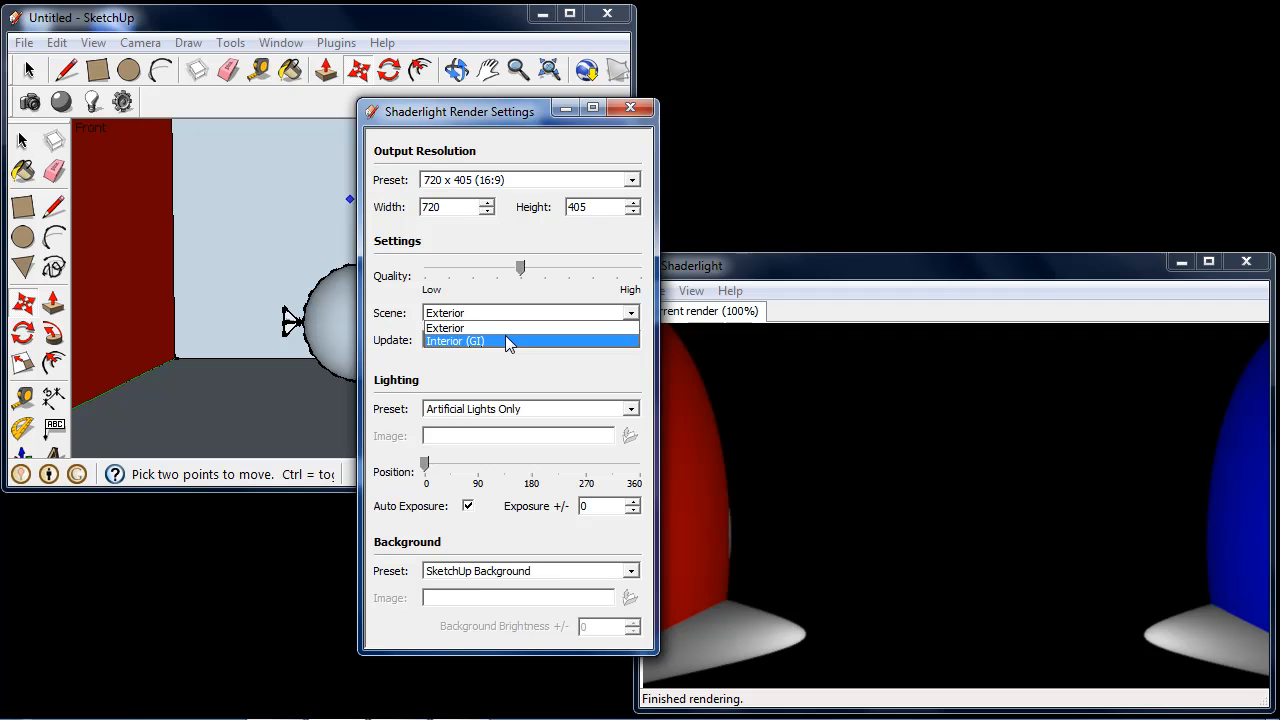
pyautogui.click(454, 340)
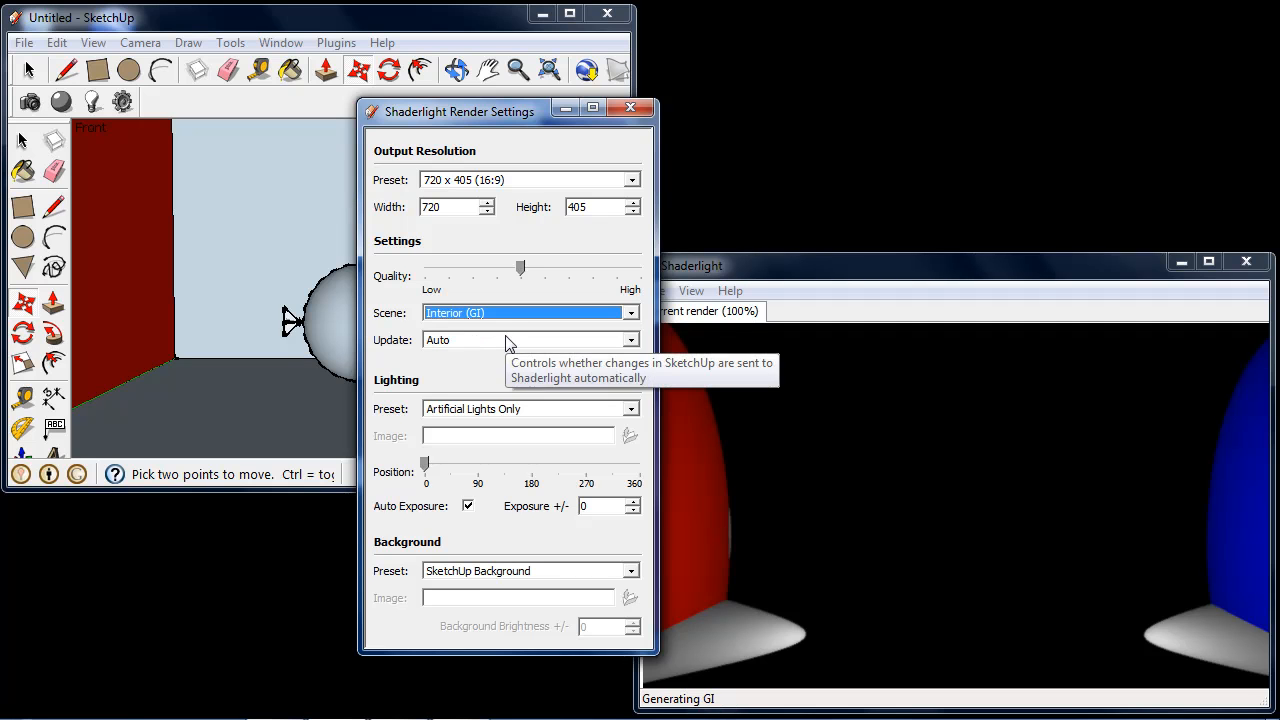